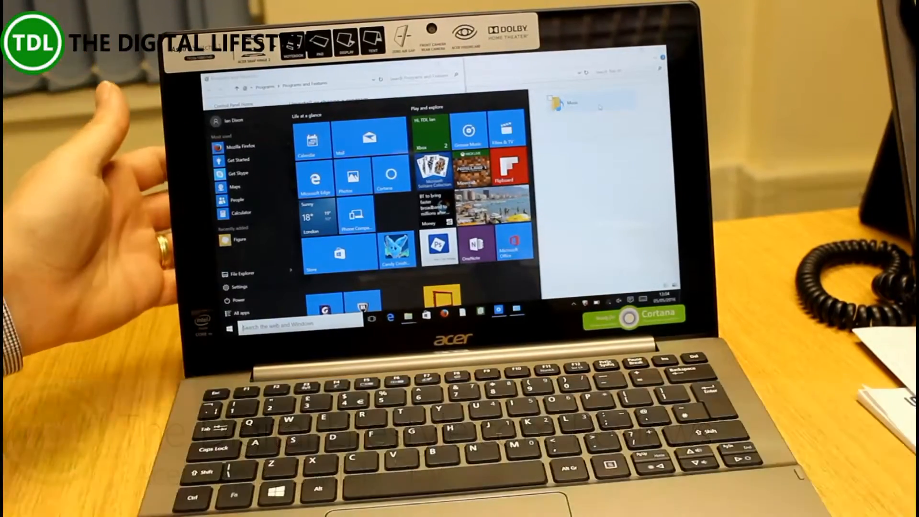
pyautogui.moveTo(118, 176)
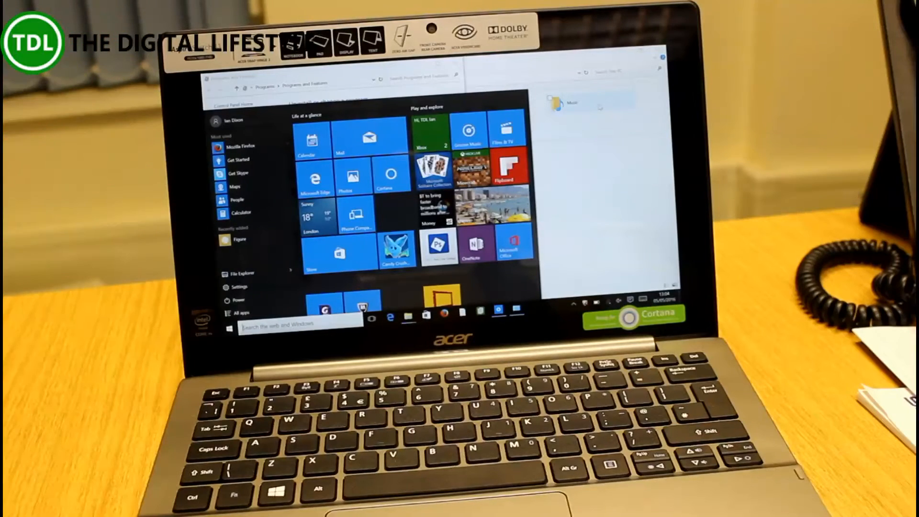